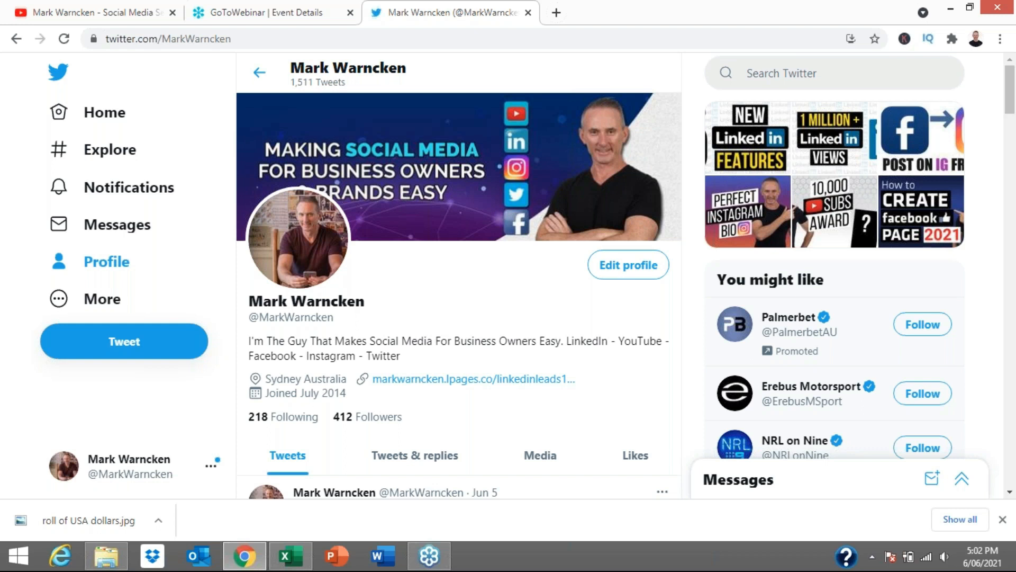
- Scroll the Social Media Selling 123 YouTube Videos page down and back up, then leave the tab
scroll(down, 3)
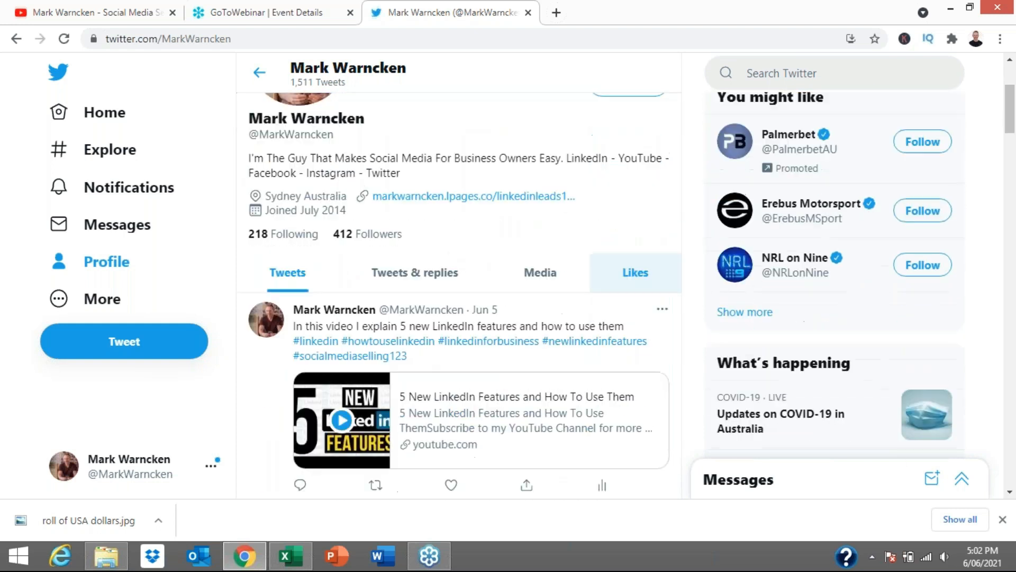
scroll(up, 3)
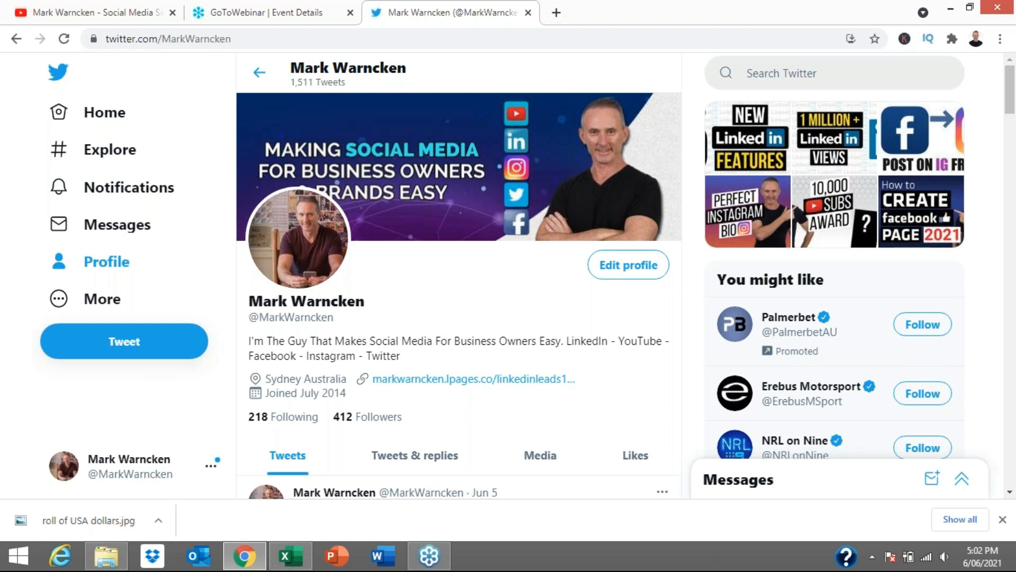
mouse_move(667, 412)
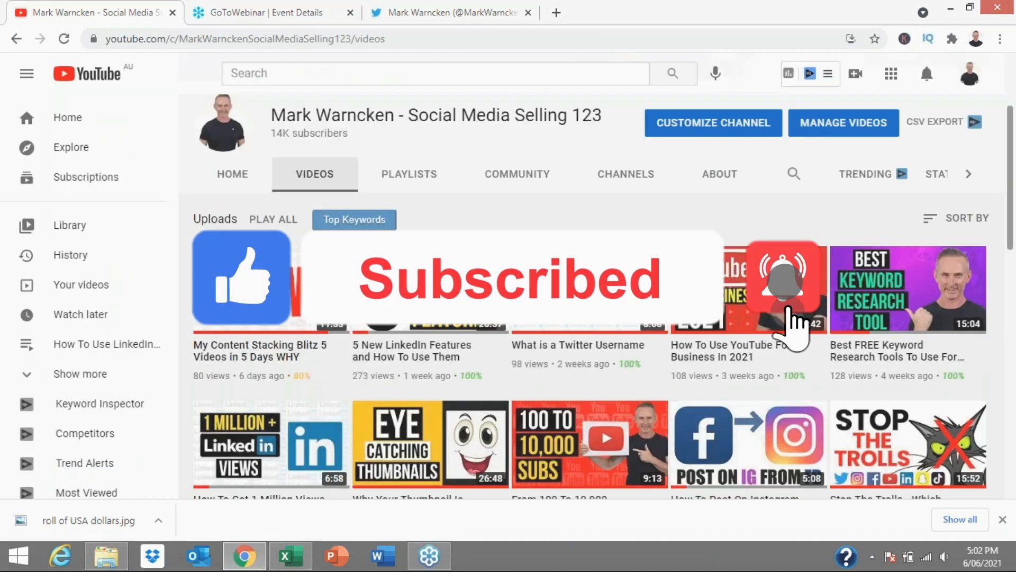
scroll(down, 3)
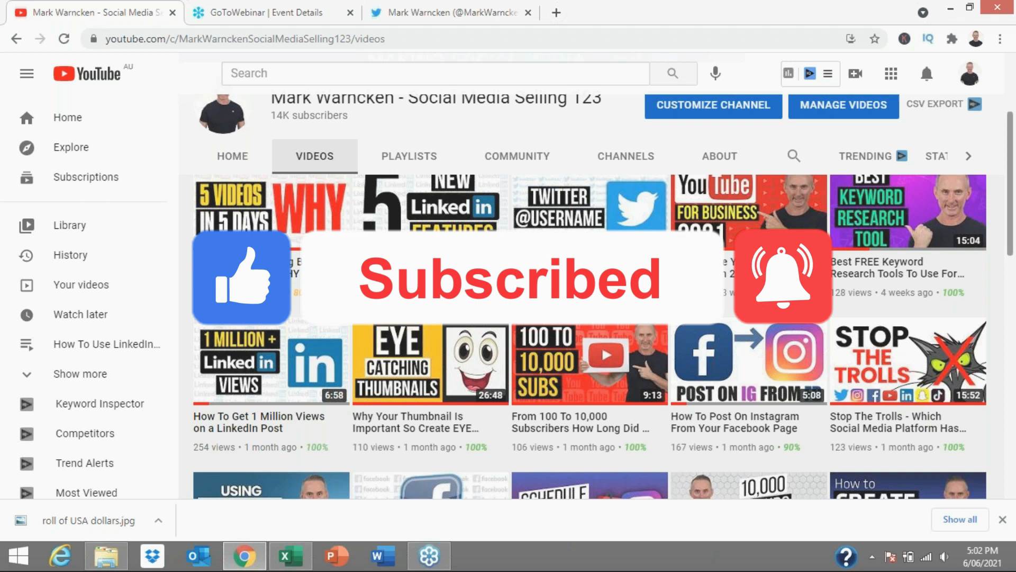
scroll(up, 3)
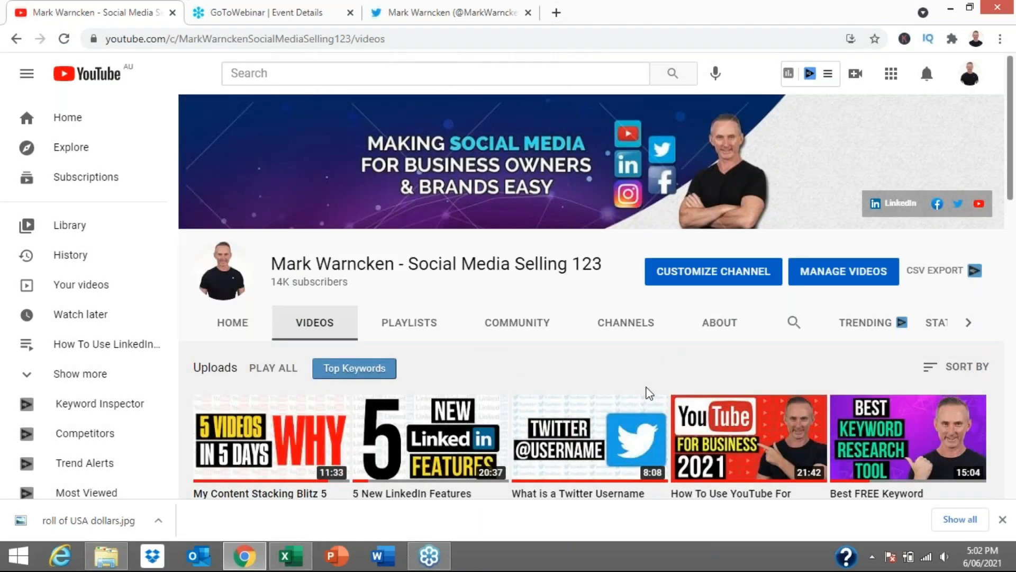
click(448, 13)
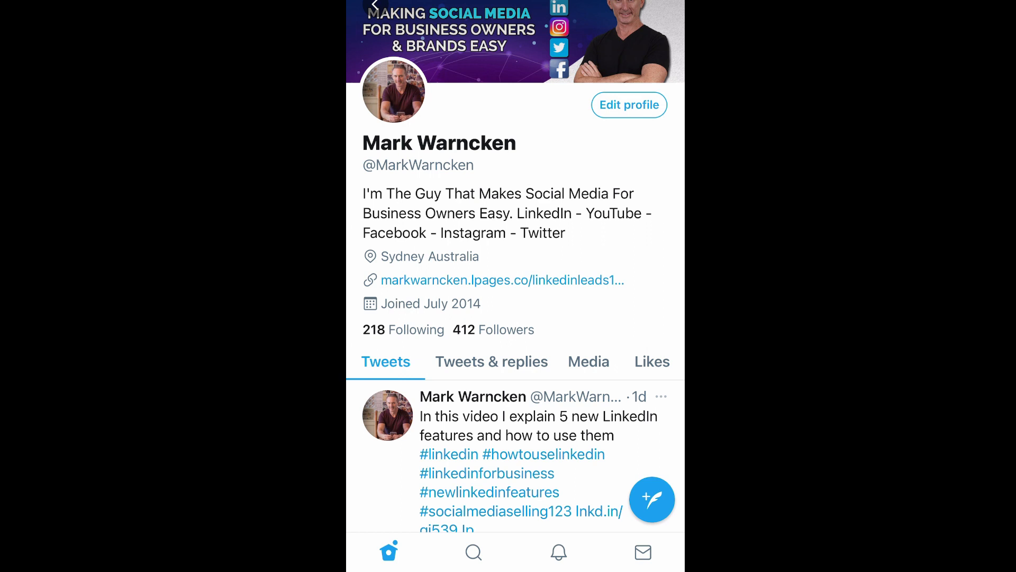
- From the mobile home feed, start a new tweet and open the photo library
click(652, 499)
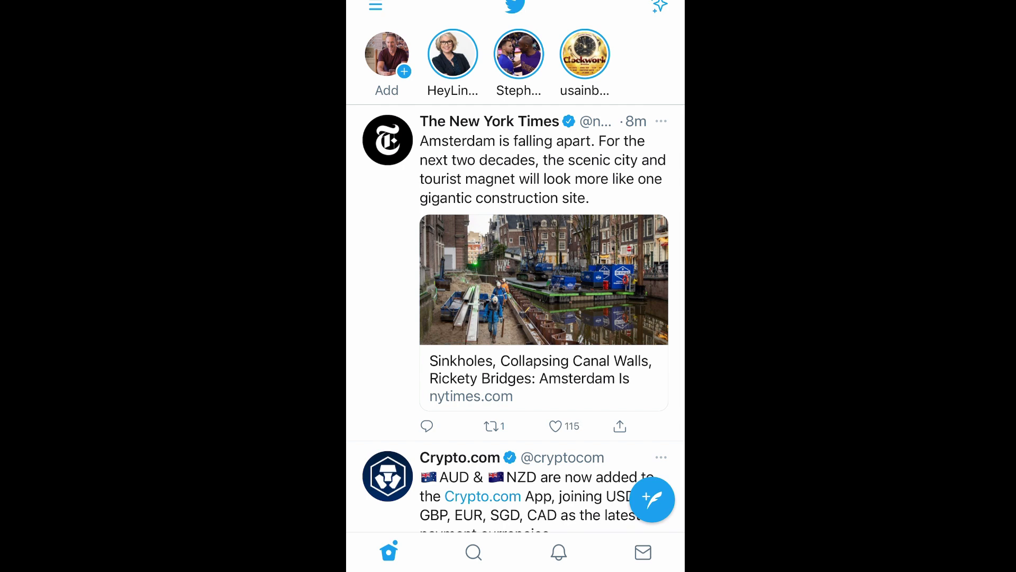
click(492, 426)
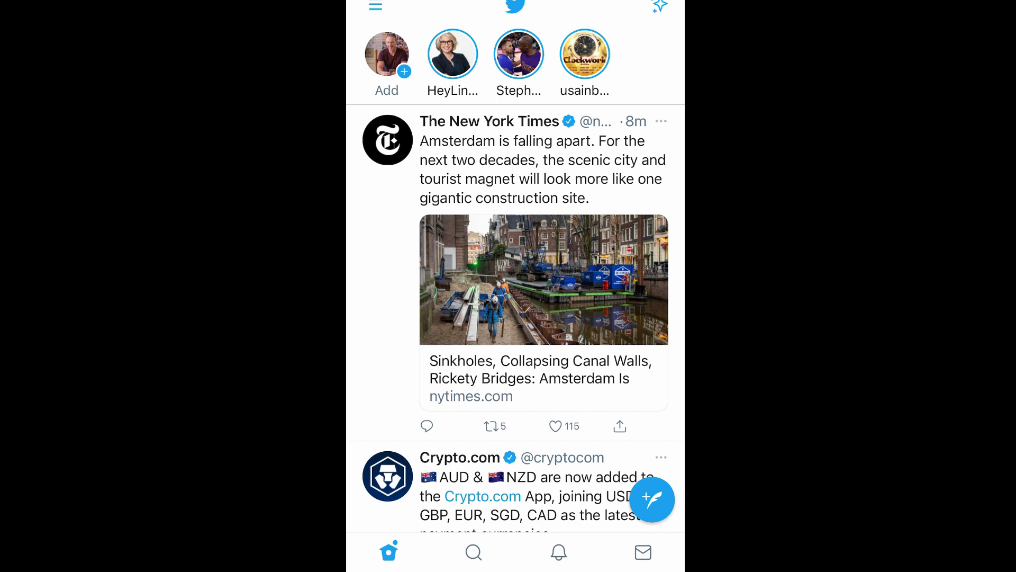
click(652, 500)
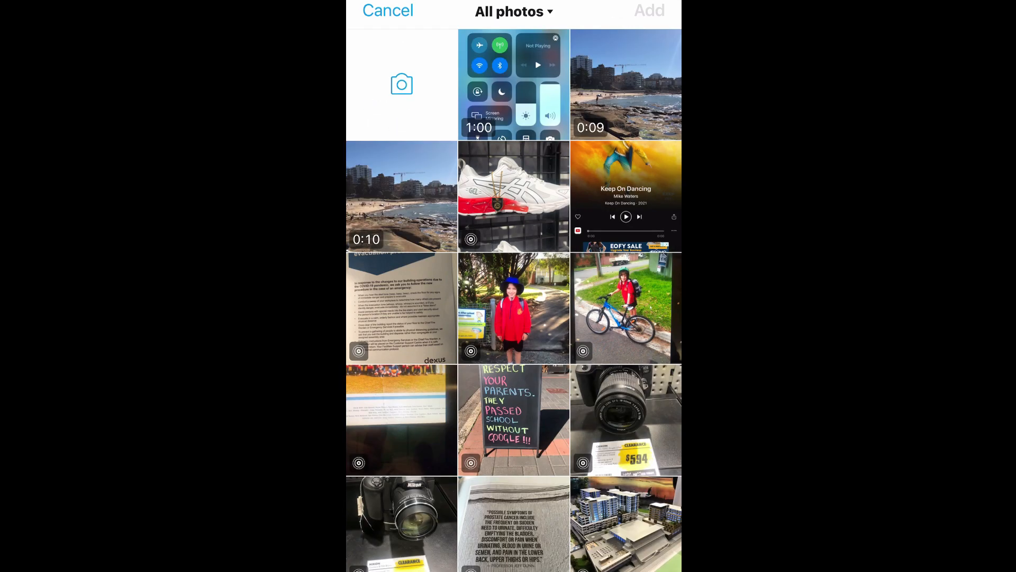
- Cancel the photo library, open and close the GIF picker, and type 'Gdhhdh'
click(388, 11)
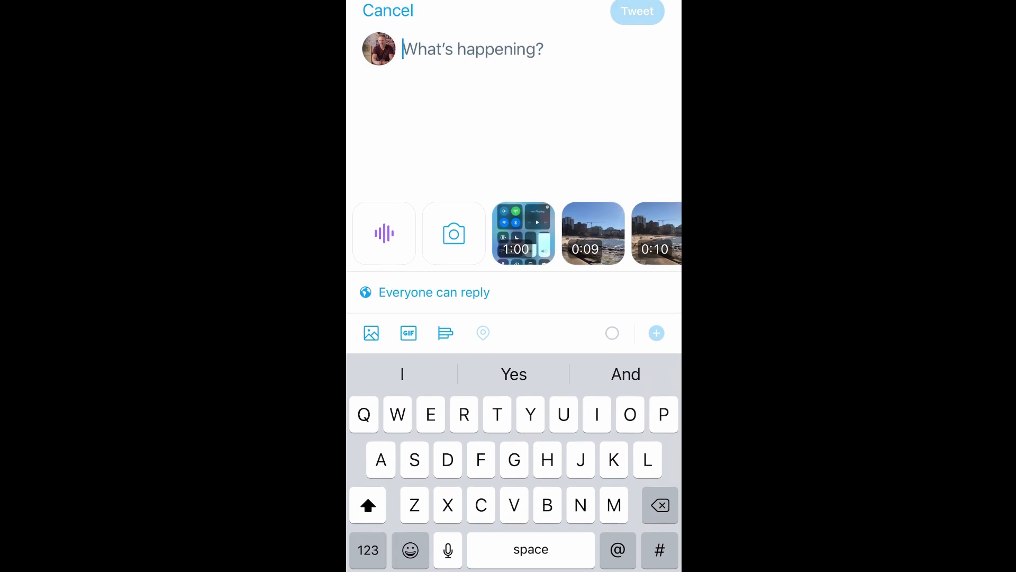
click(408, 333)
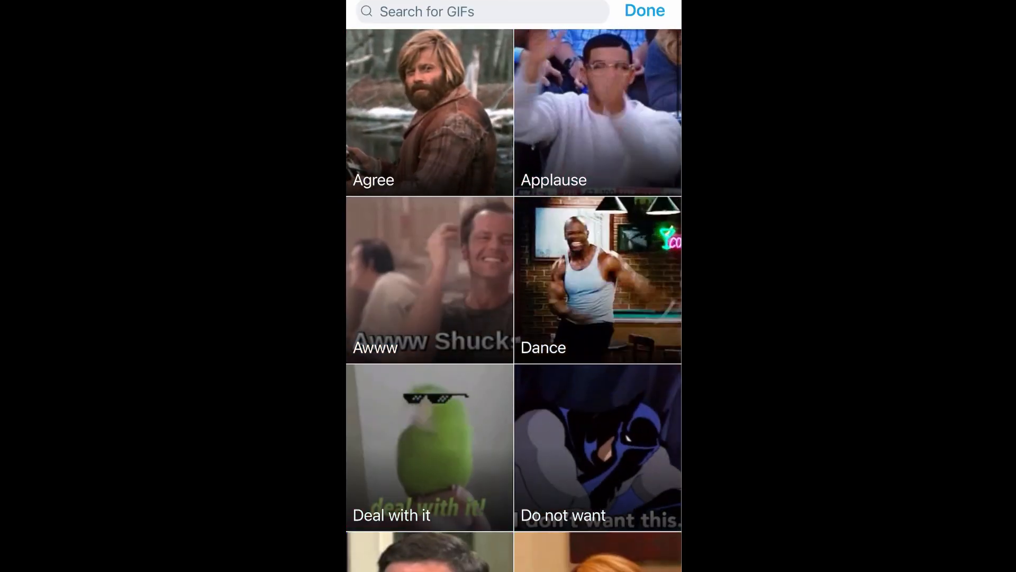
click(644, 11)
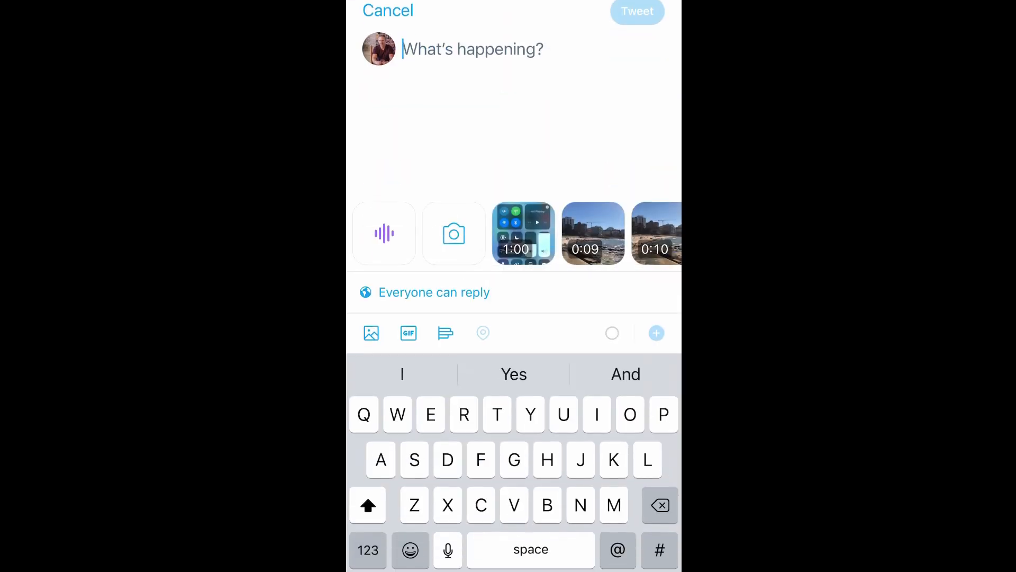
text(Gdhhdh)
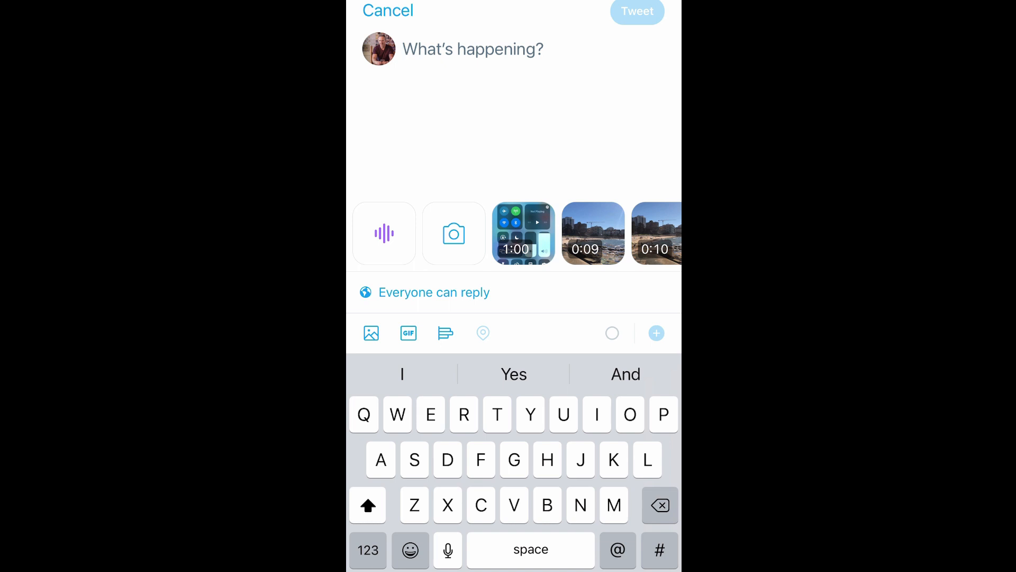
scroll(left, 3)
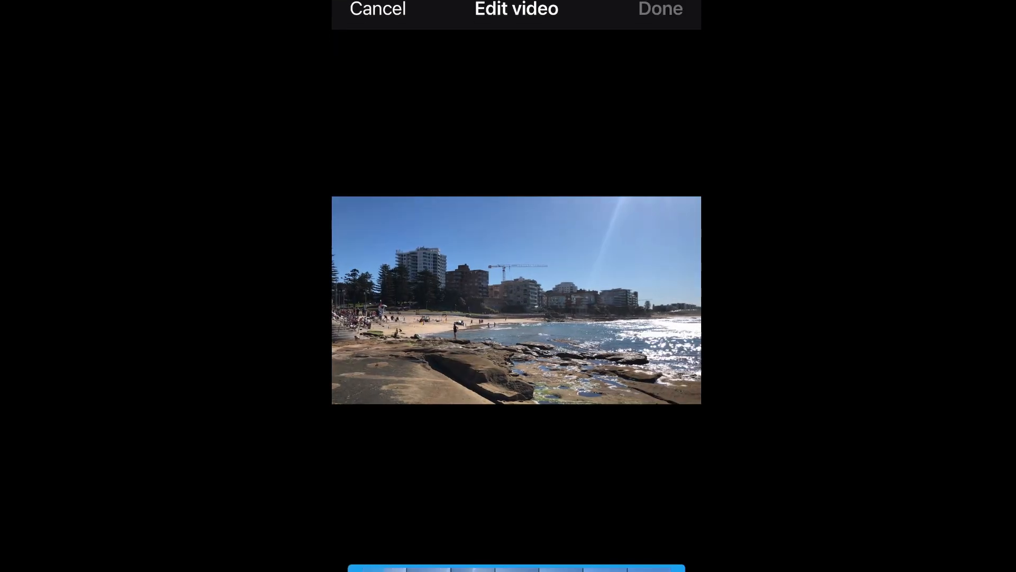
- Accept the 0:09 beach video on the Edit video screen without trimming
click(660, 9)
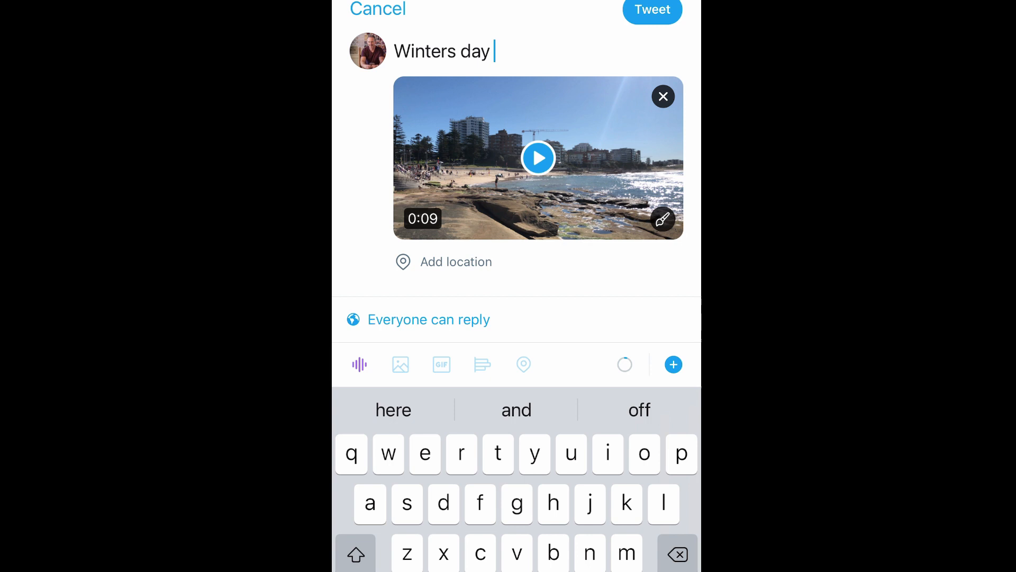
- Type the caption 'Winters day in Sydney was still a beach day', accepting the 'beach' suggestion
text(in sydnye)
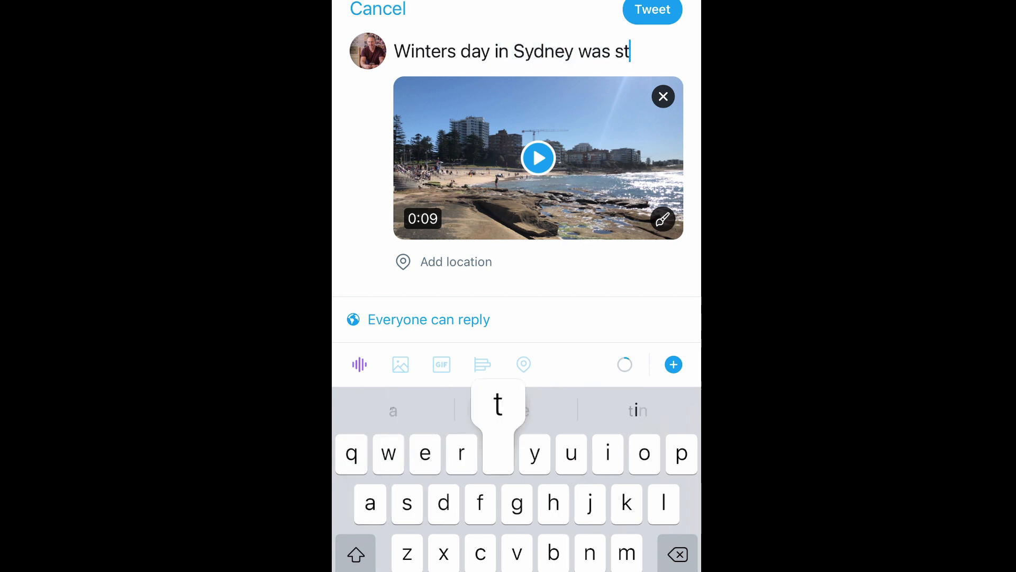
text(ill a beac)
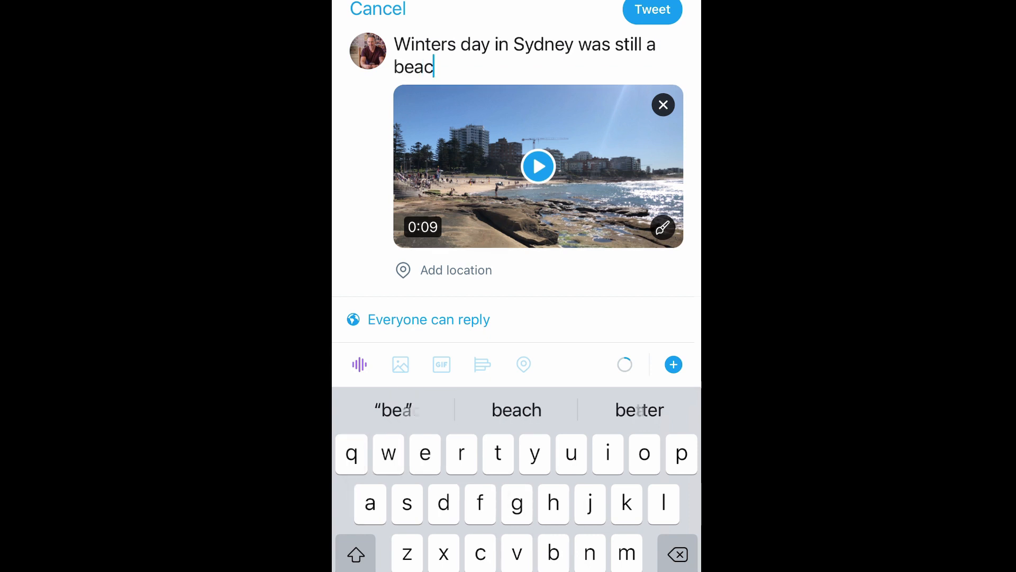
click(516, 409)
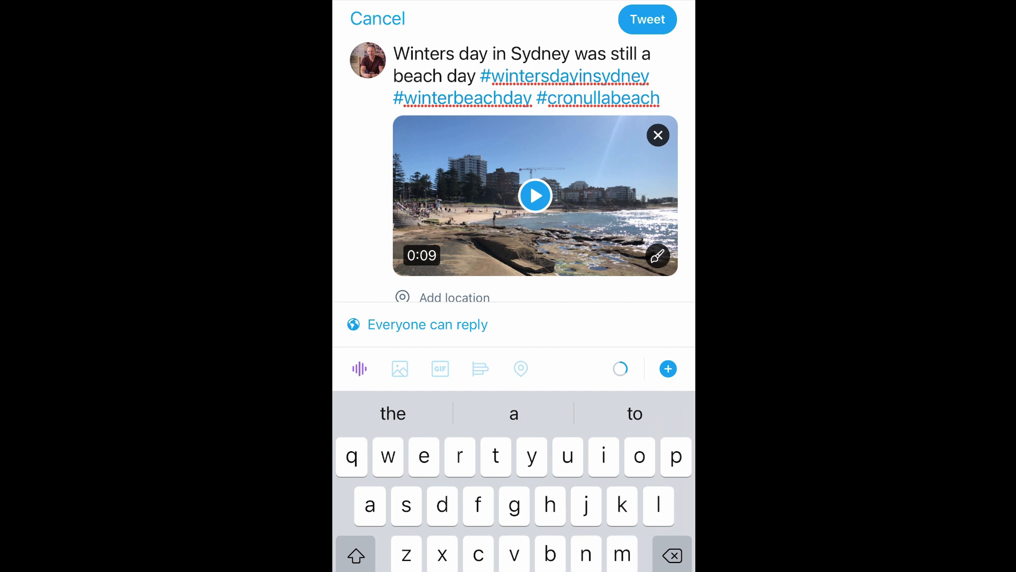
- Post the beach video tweet and scroll the home timeline to see it
click(646, 19)
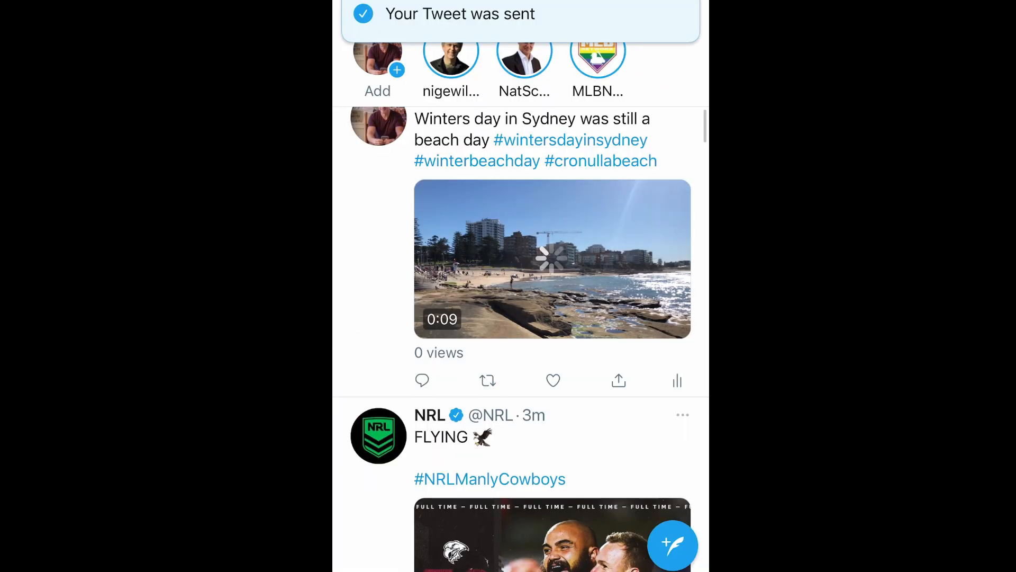
scroll(up, 3)
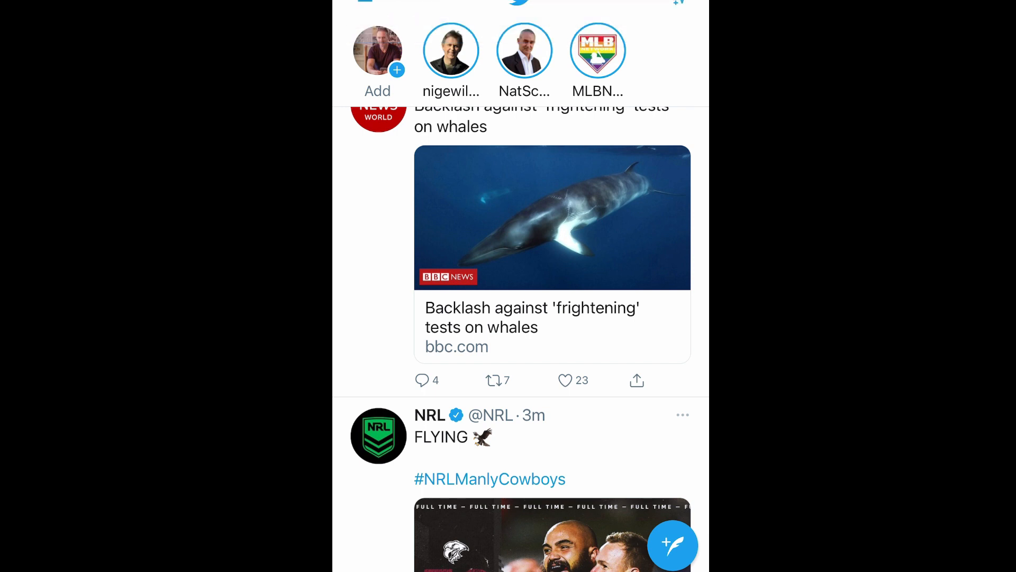
scroll(up, 3)
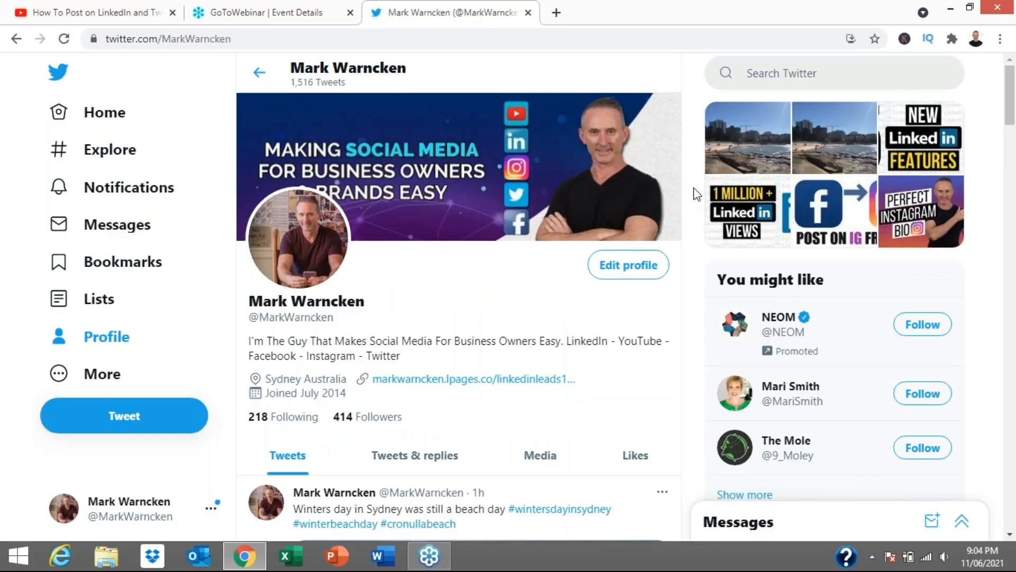
- Scroll down the desktop Twitter profile past the new tweet to older posts
scroll(down, 3)
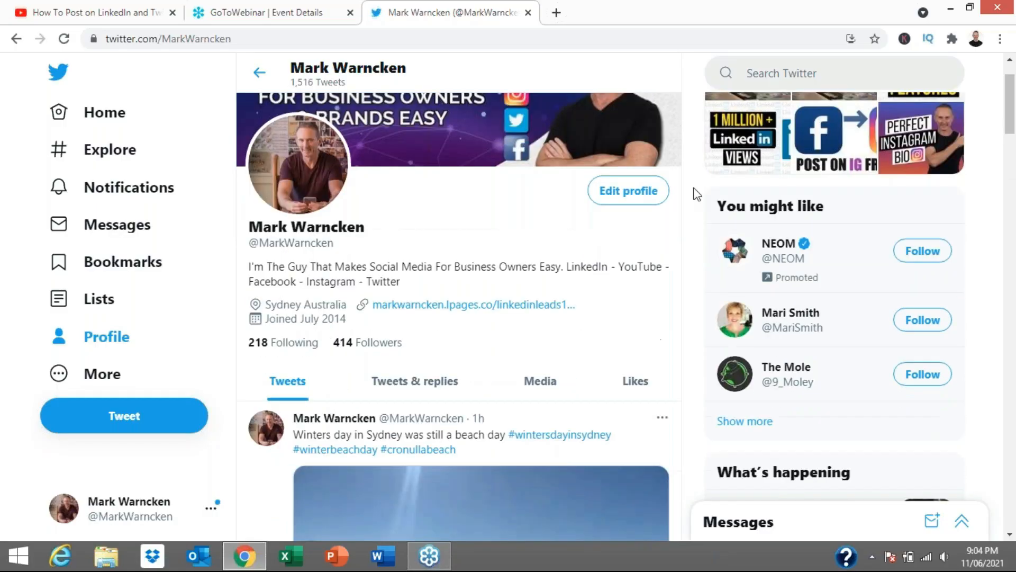
scroll(down, 3)
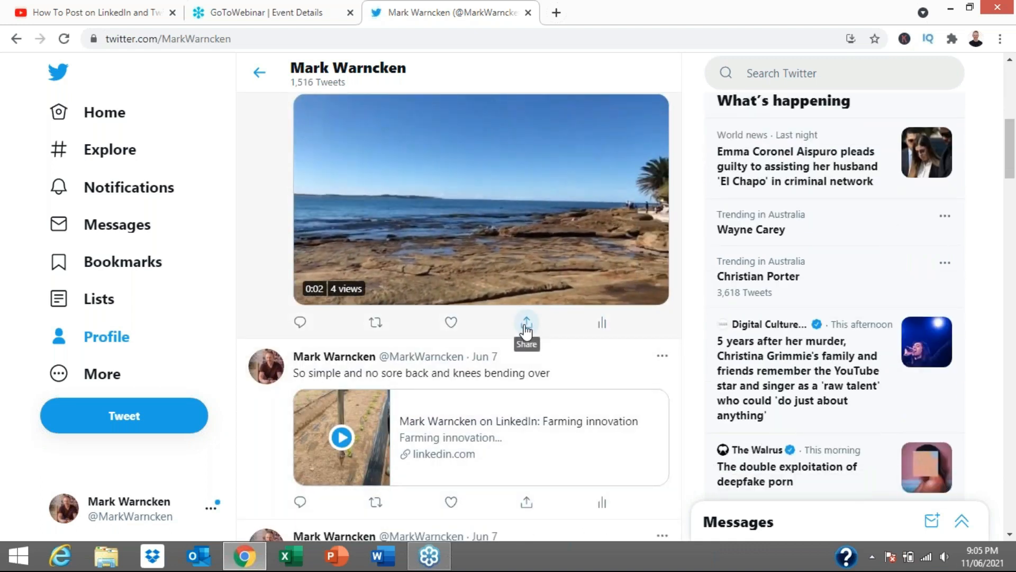
- Like the beach video tweet on the profile and start its video playing
click(526, 322)
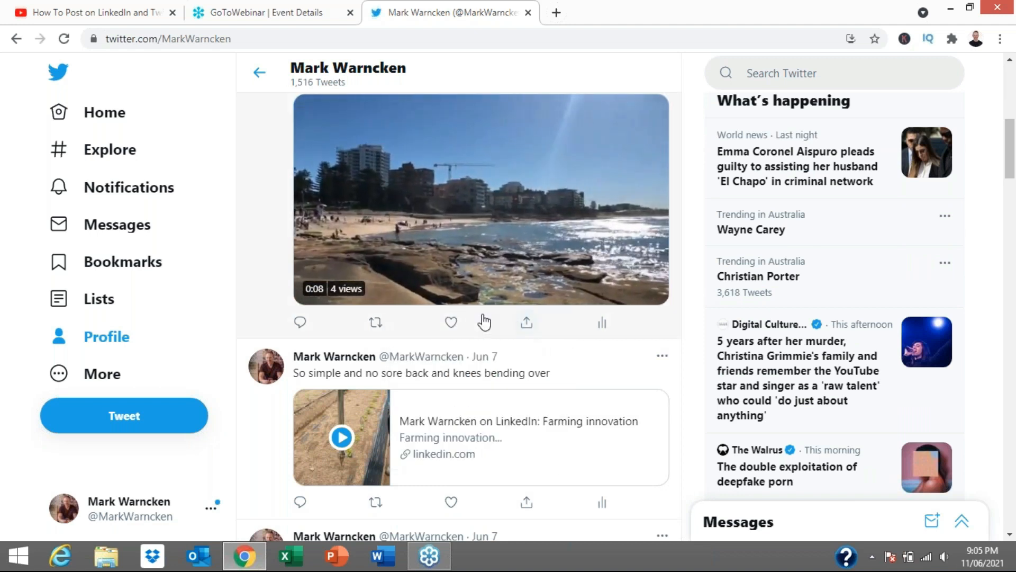
click(451, 322)
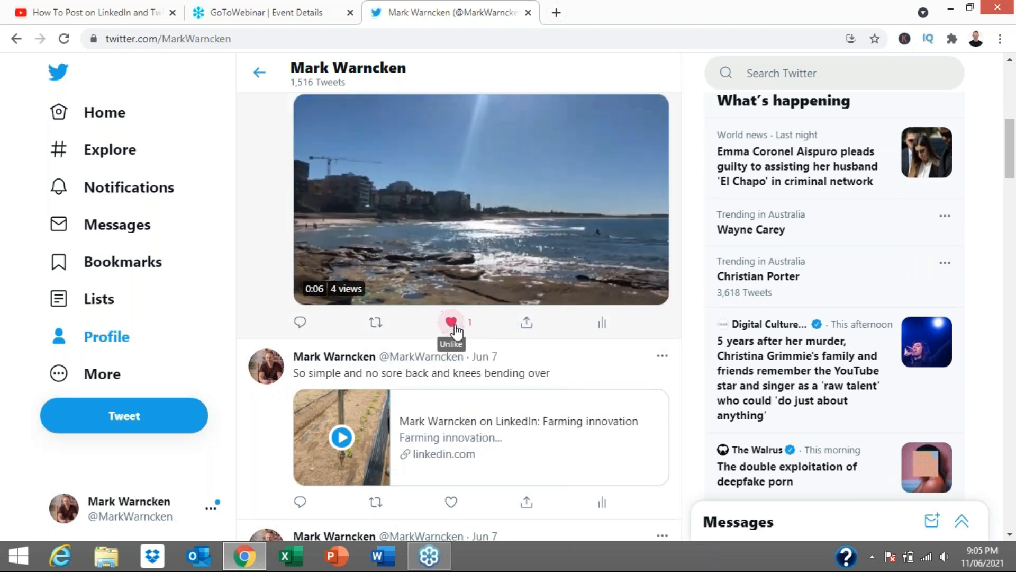
mouse_move(375, 322)
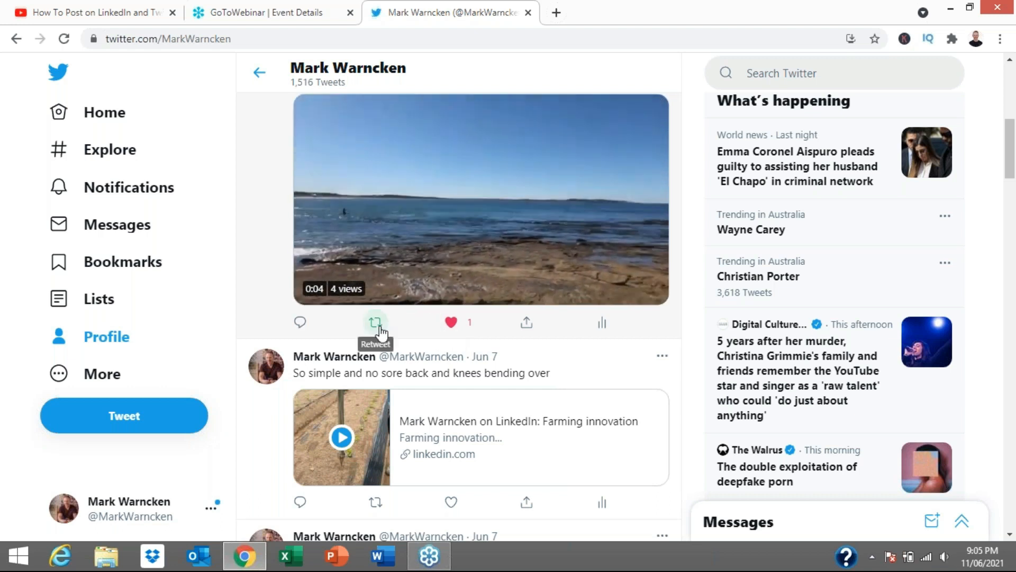
click(375, 322)
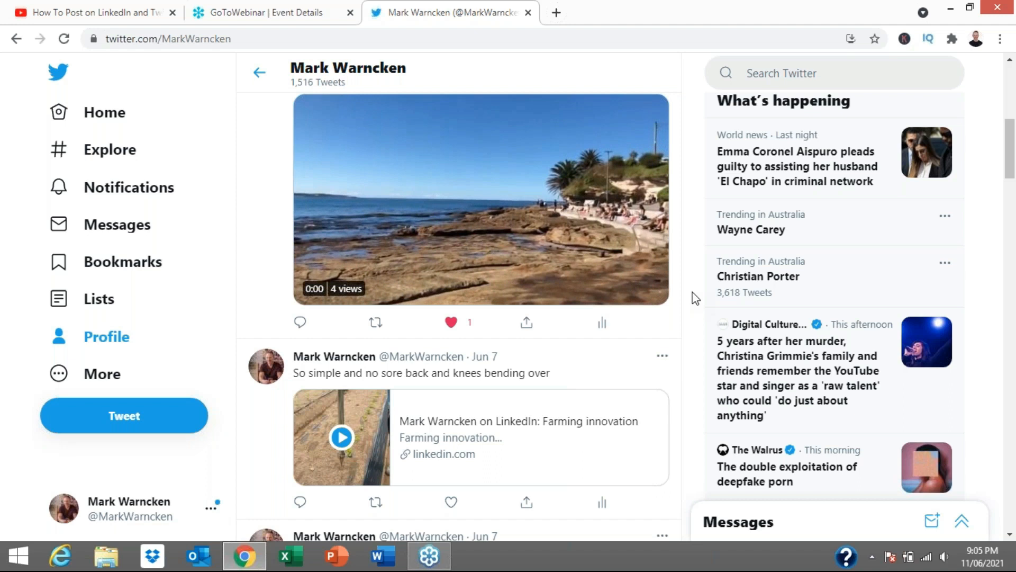
click(480, 199)
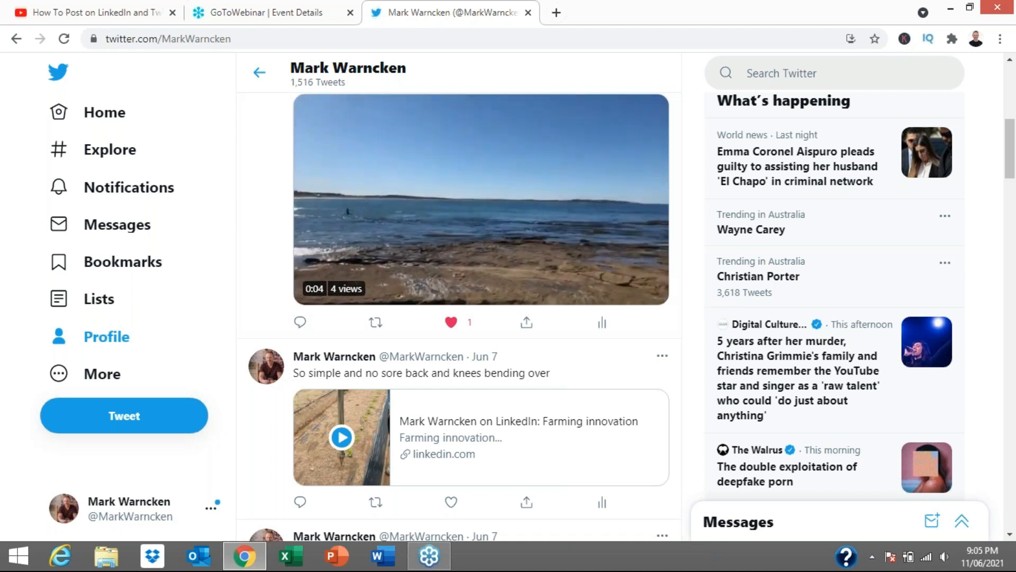
mouse_move(300, 323)
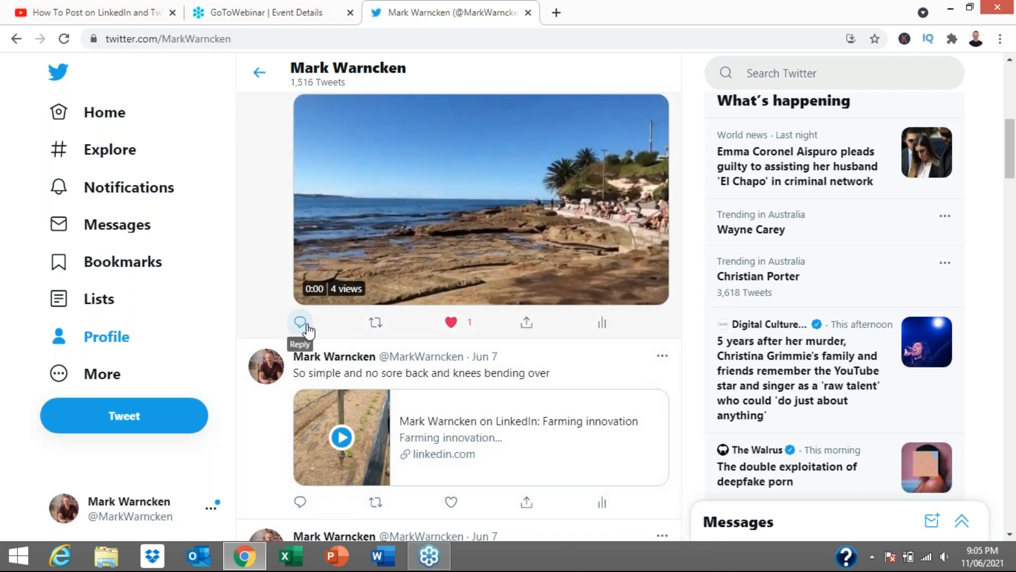
click(299, 323)
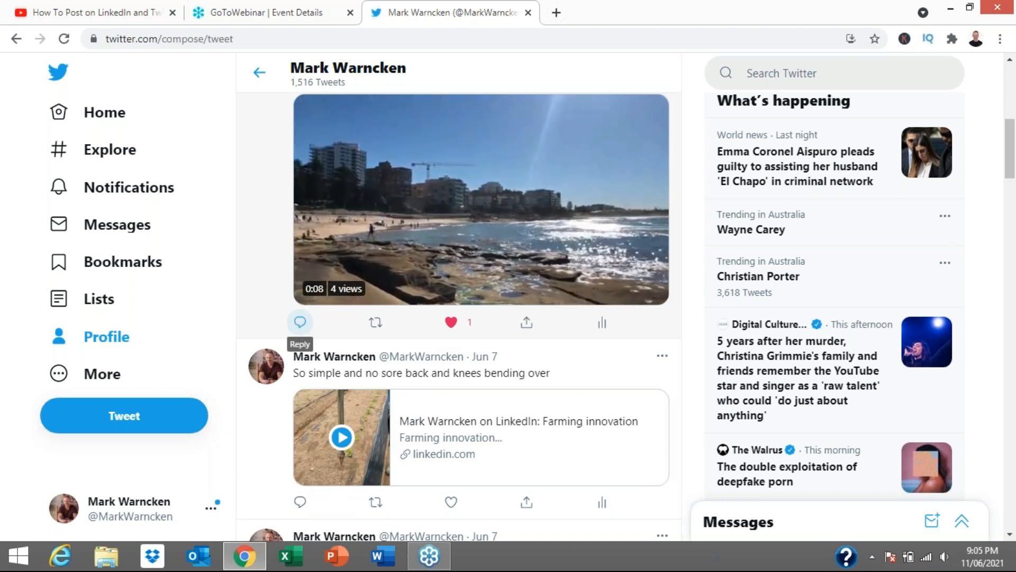
click(300, 322)
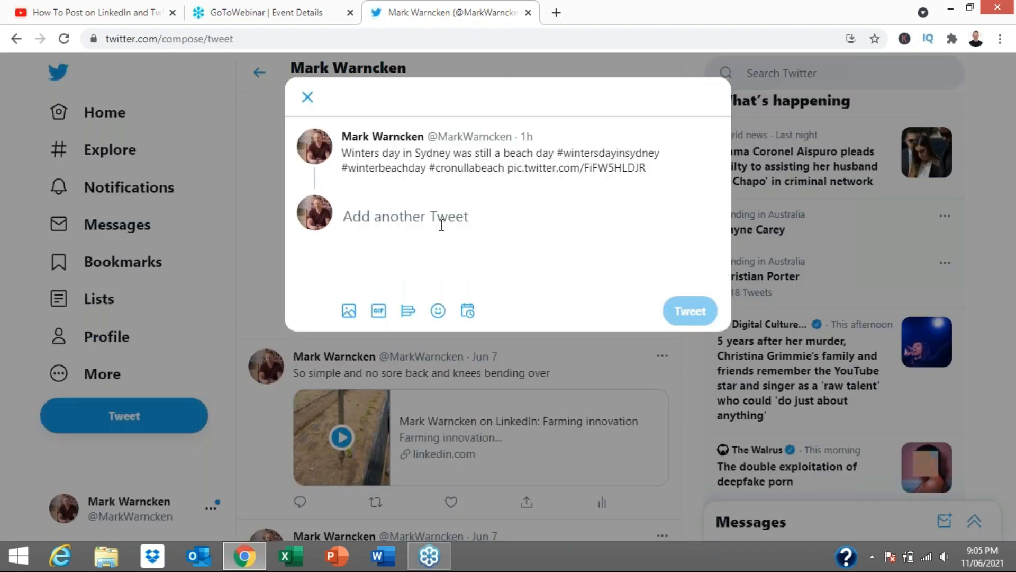
mouse_move(686, 379)
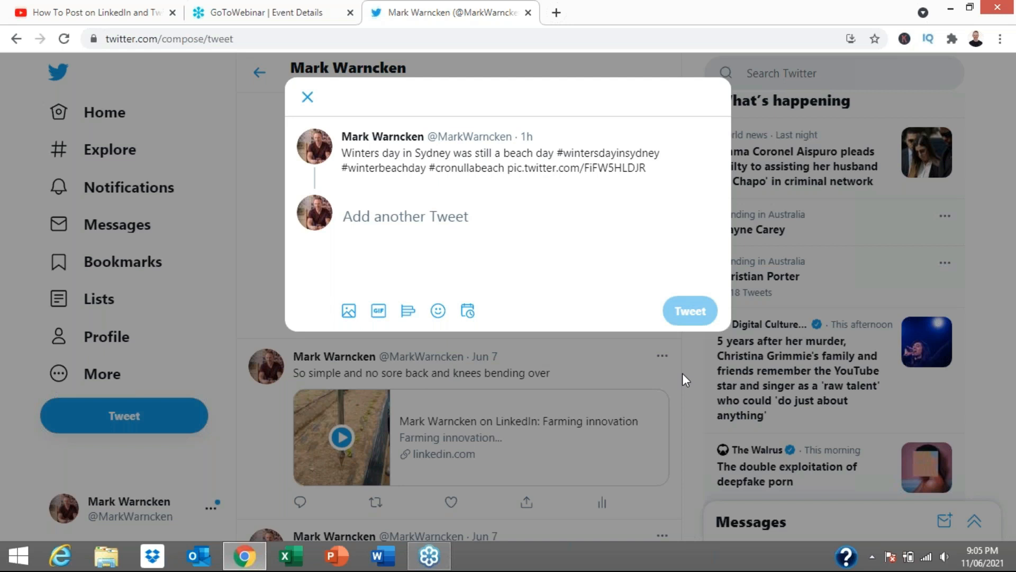
mouse_move(294, 121)
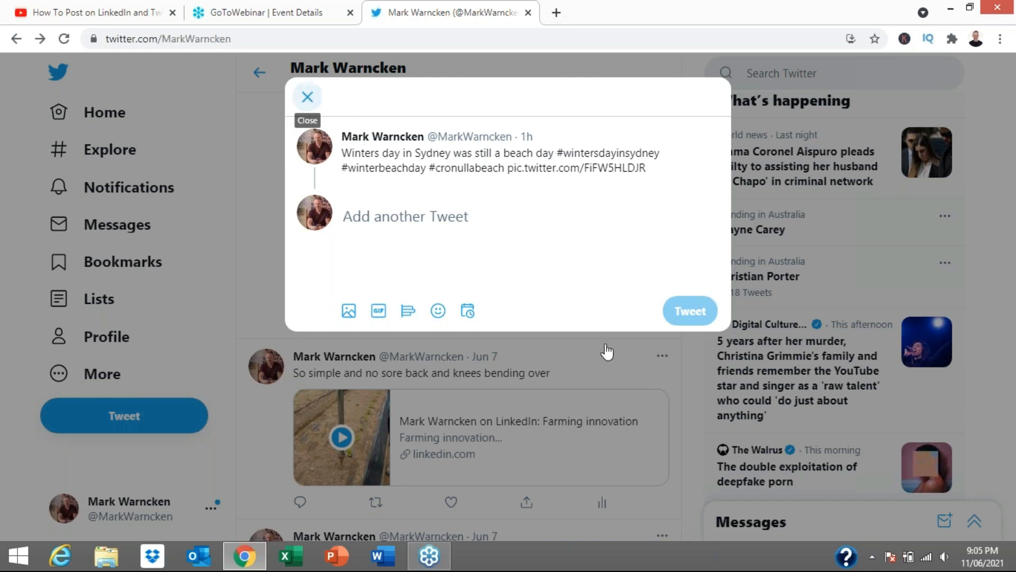
click(307, 97)
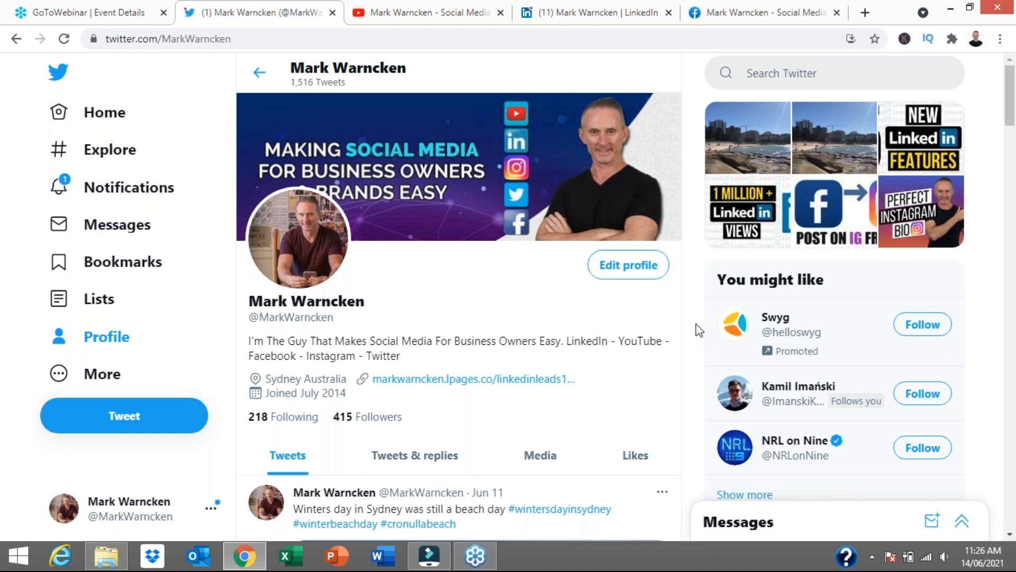
- Scroll the profile to review the Sydney beach-day tweet, then switch to the YouTube tab
scroll(down, 3)
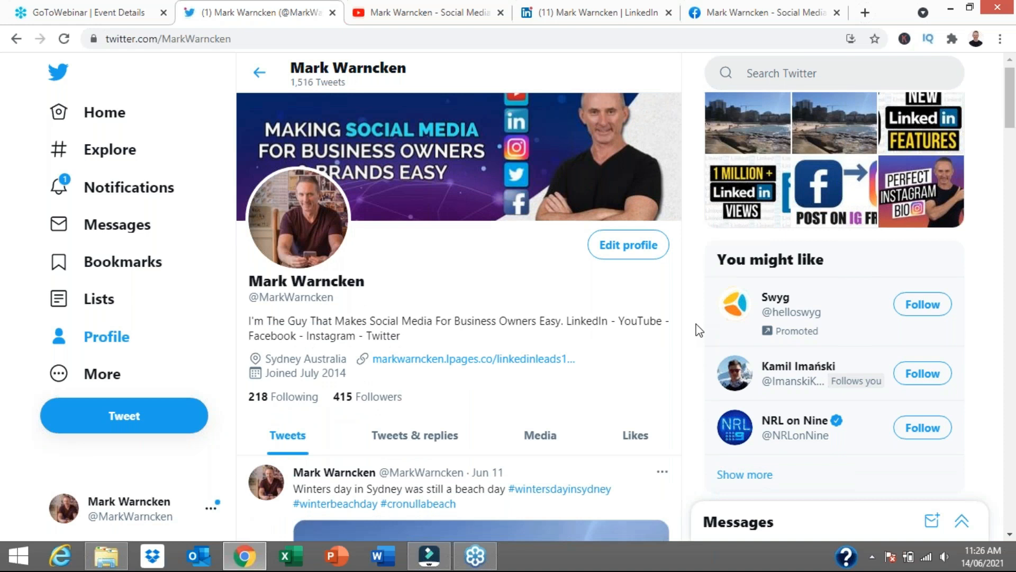
scroll(down, 3)
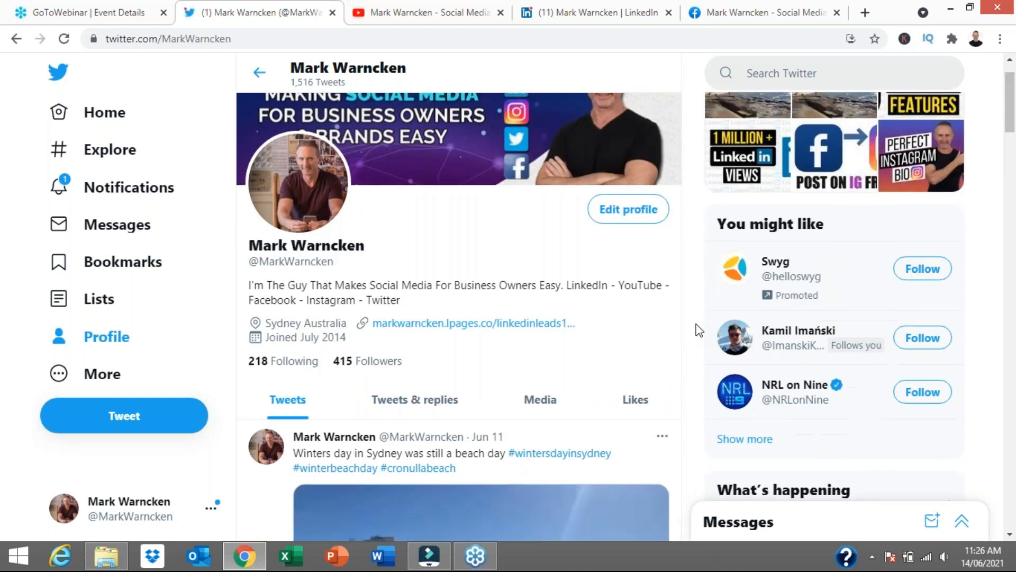
scroll(up, 3)
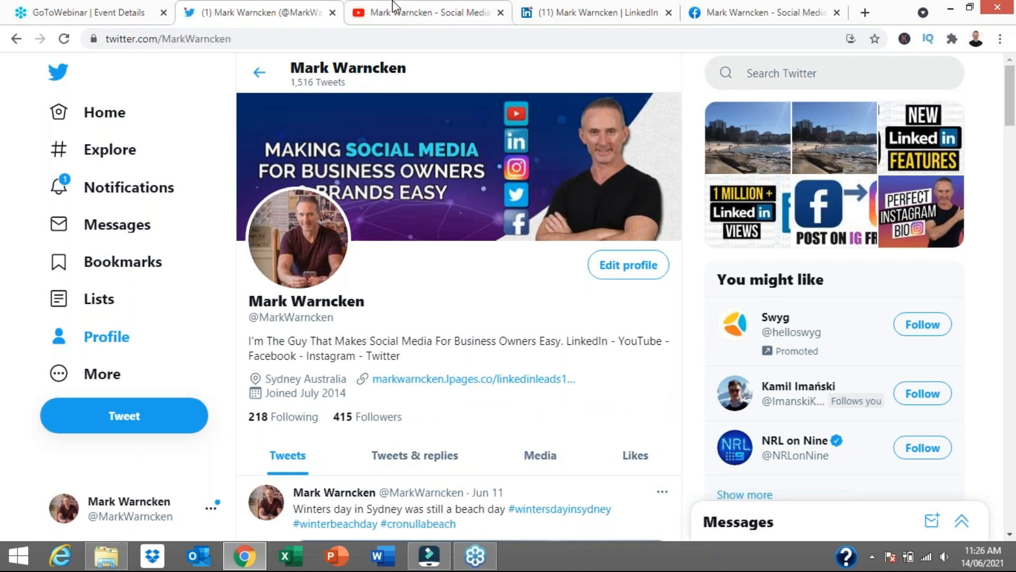
click(425, 12)
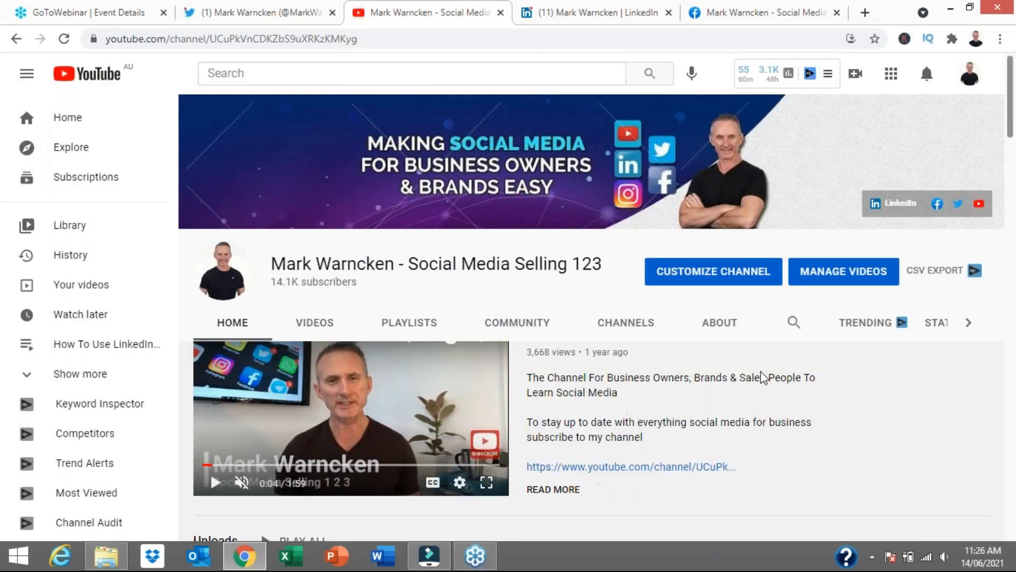
- Scroll the YouTube channel, then view the LinkedIn profile and Facebook business page tabs
scroll(down, 3)
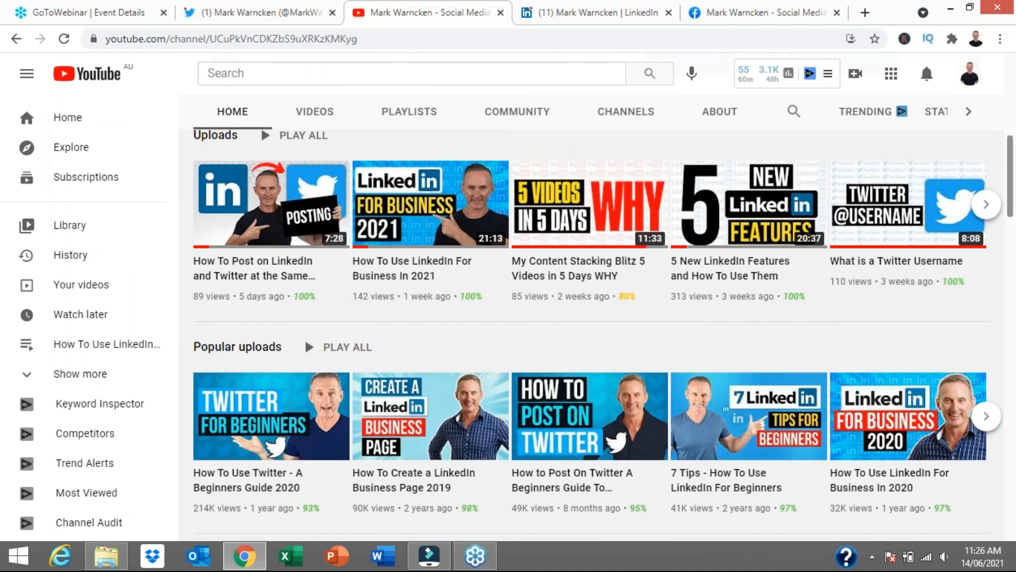
scroll(up, 3)
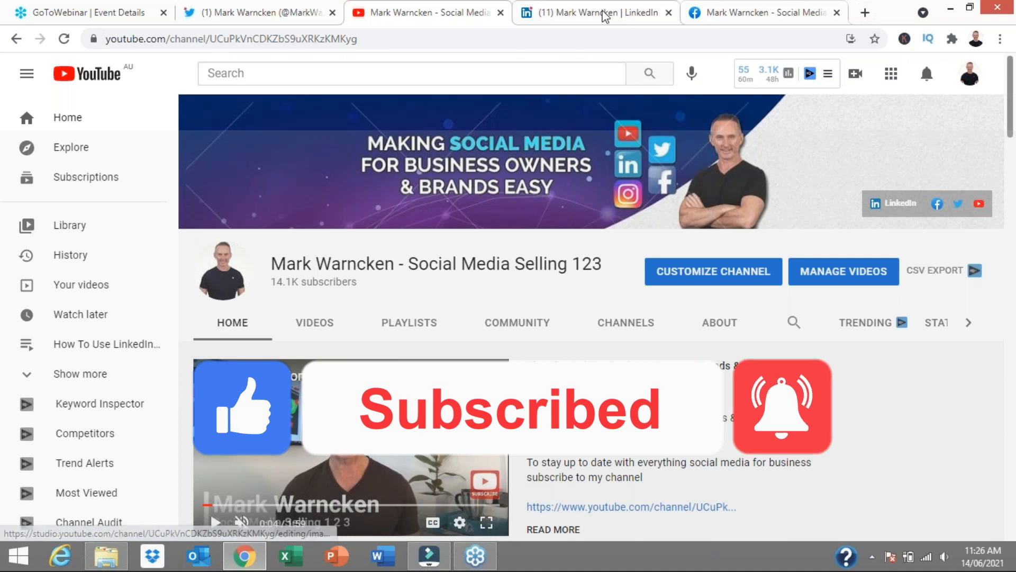
click(593, 12)
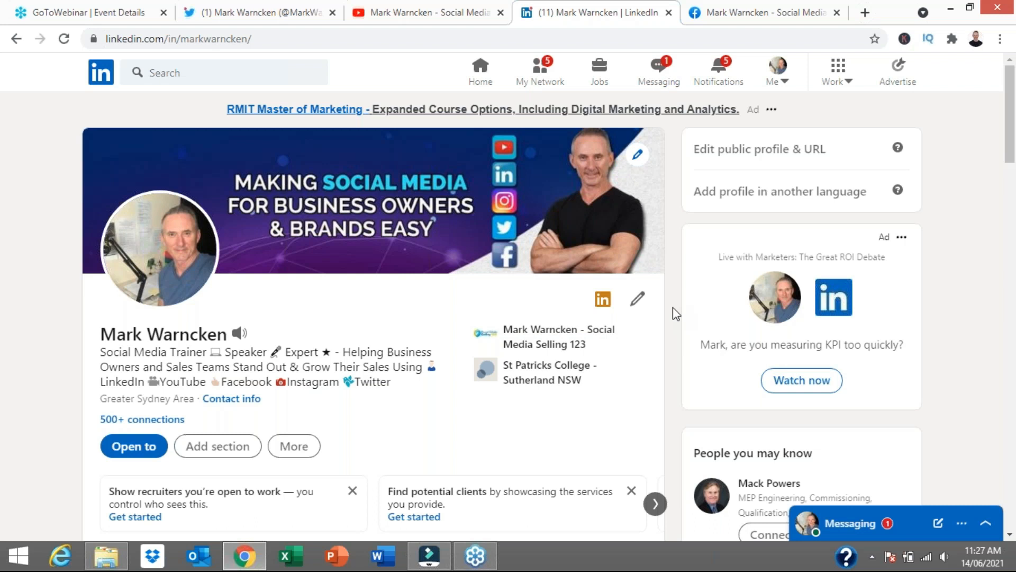
mouse_move(748, 12)
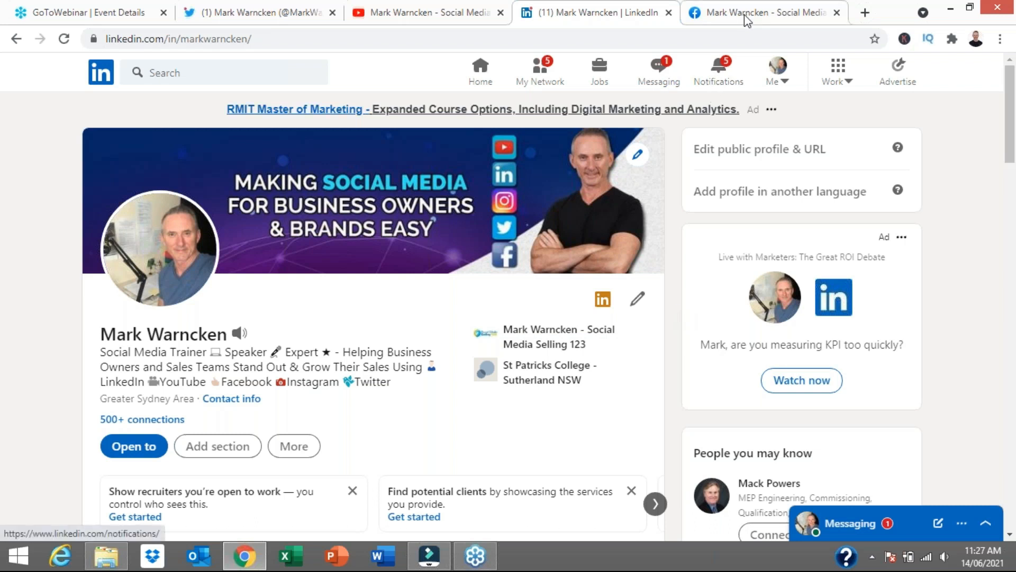
click(764, 12)
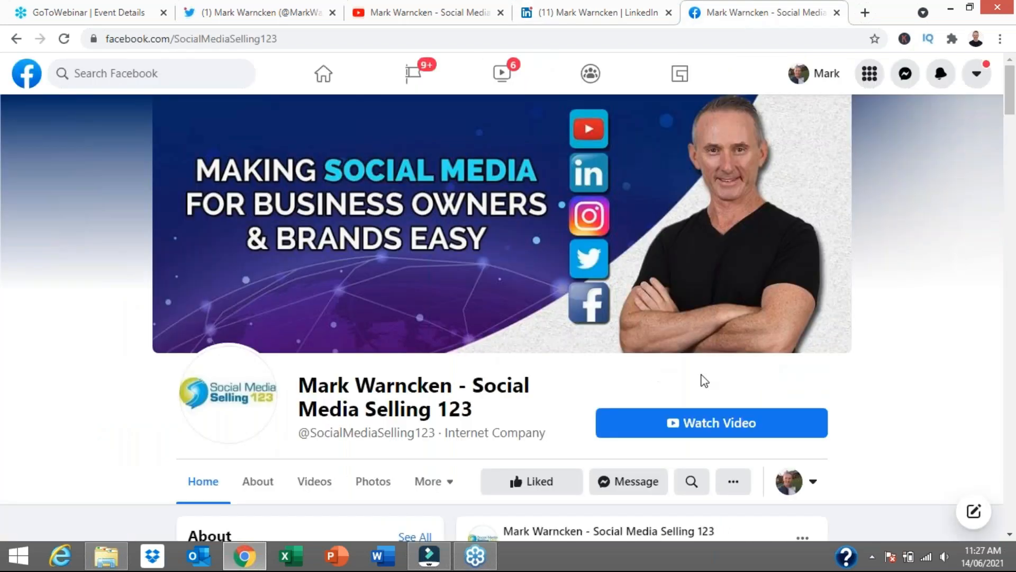
scroll(down, 3)
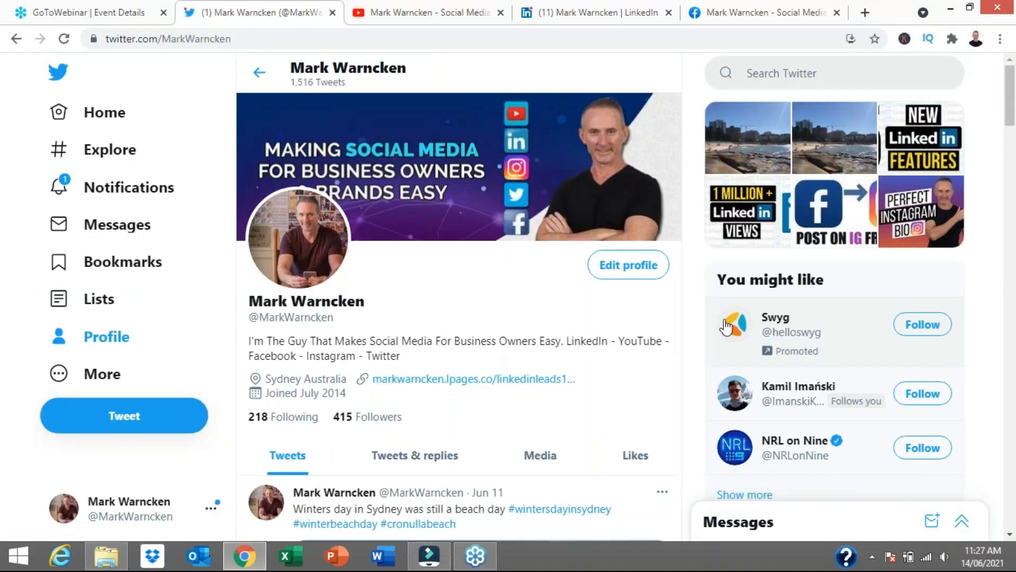
mouse_move(694, 346)
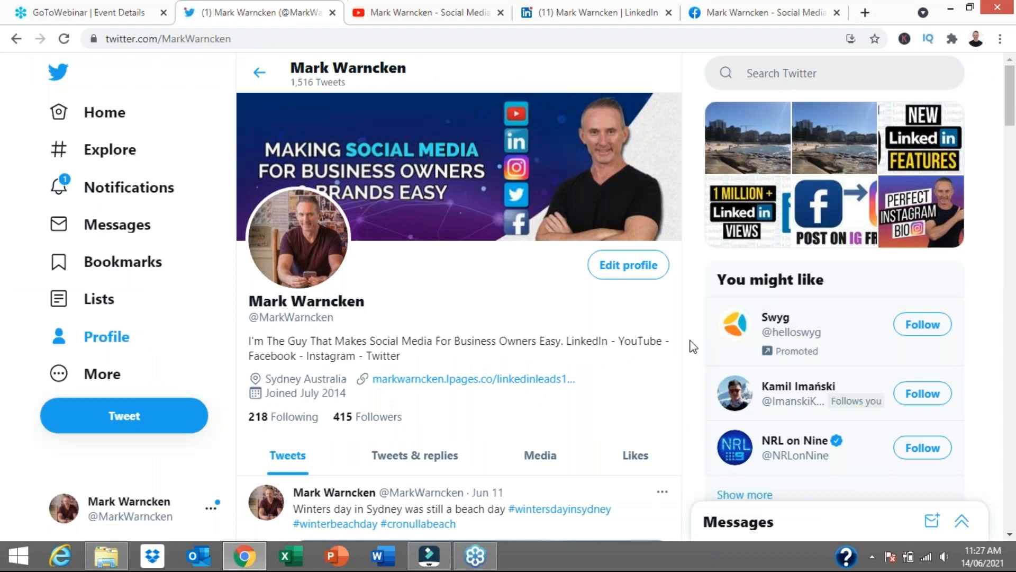